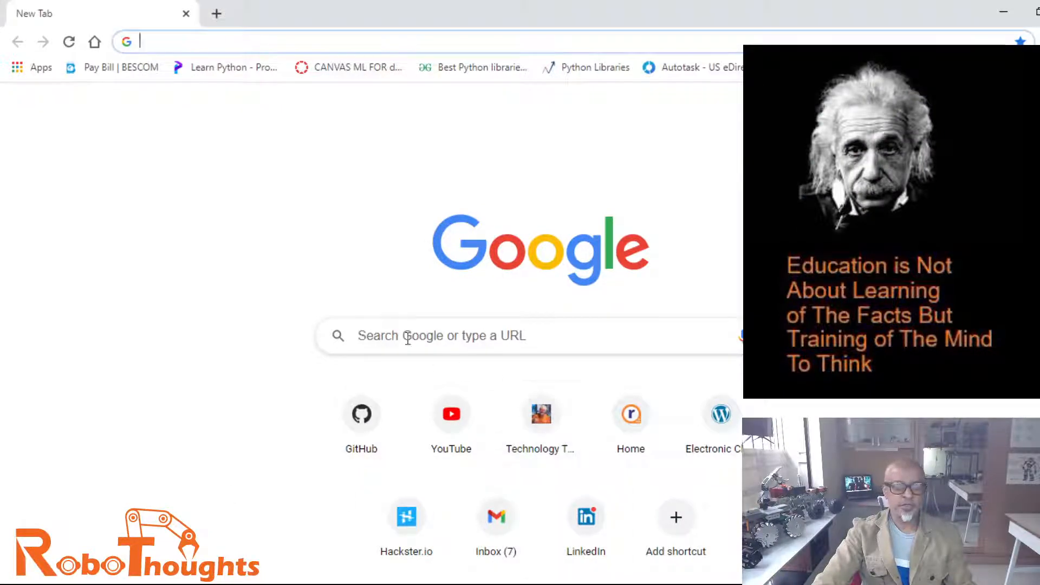
Step: Search Google for 'download putty for windows' from the new tab
{"action": "left_click", "coordinate": [438, 336]}
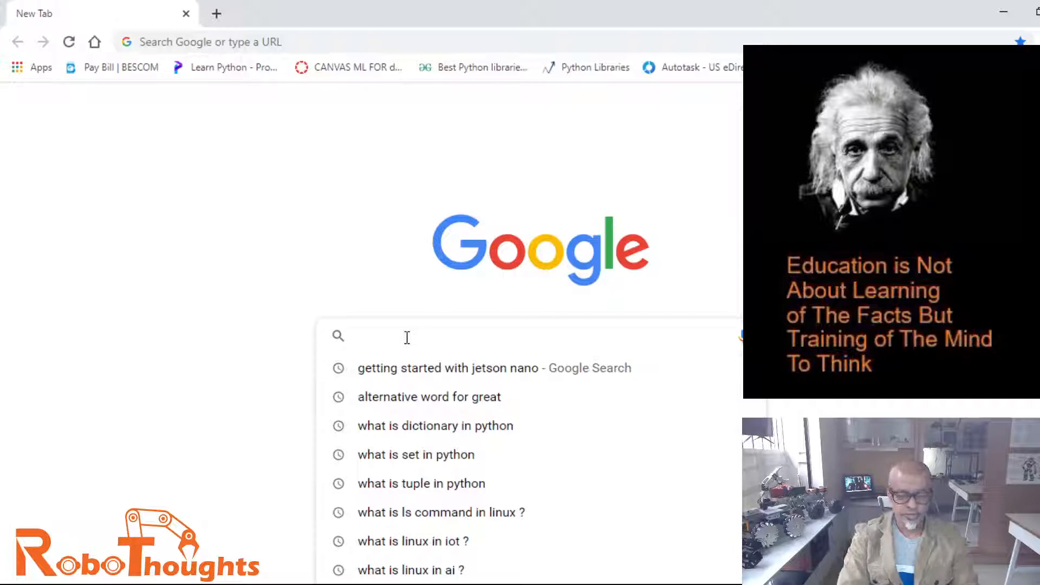
{"action": "type", "text": "download jetpack 4.4"}
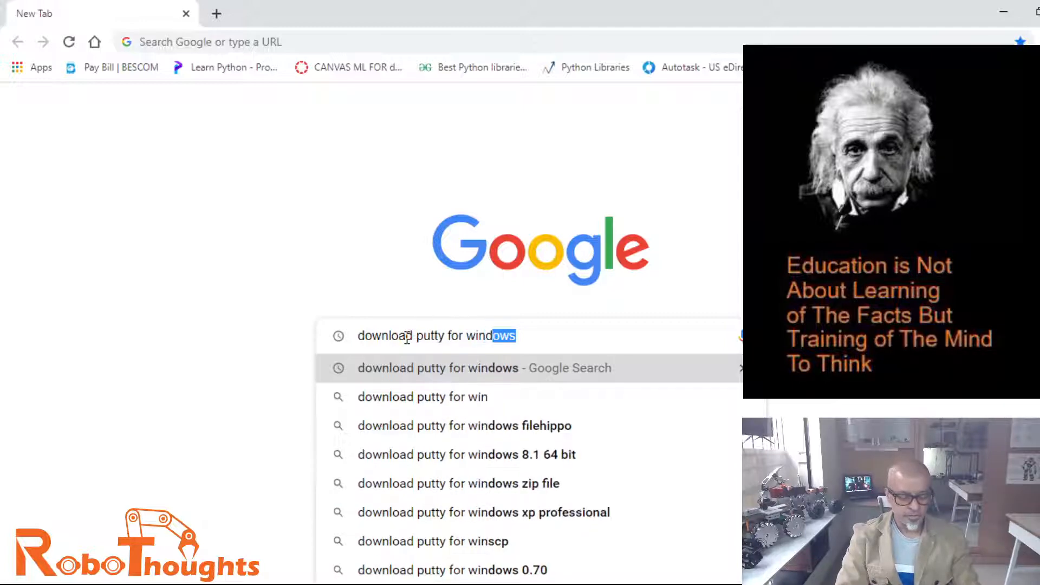
{"action": "key", "text": "backspace"}
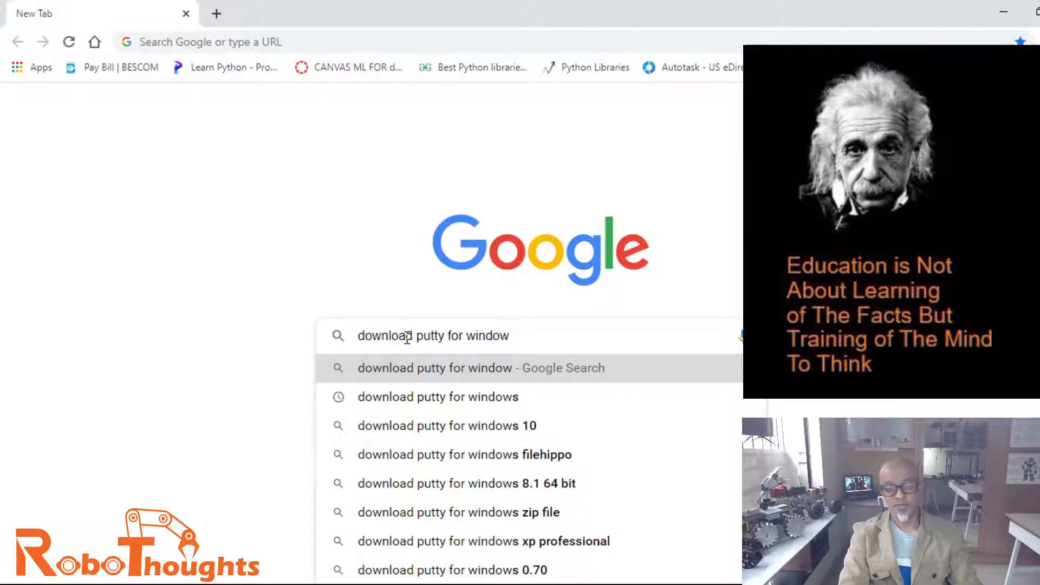
{"action": "type", "text": "s"}
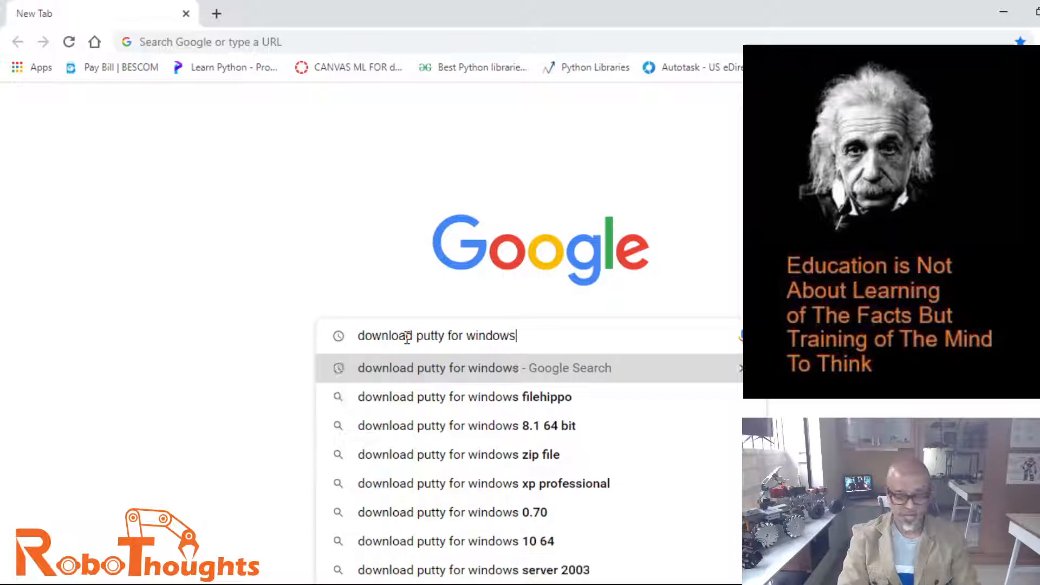
{"action": "key", "text": "Return"}
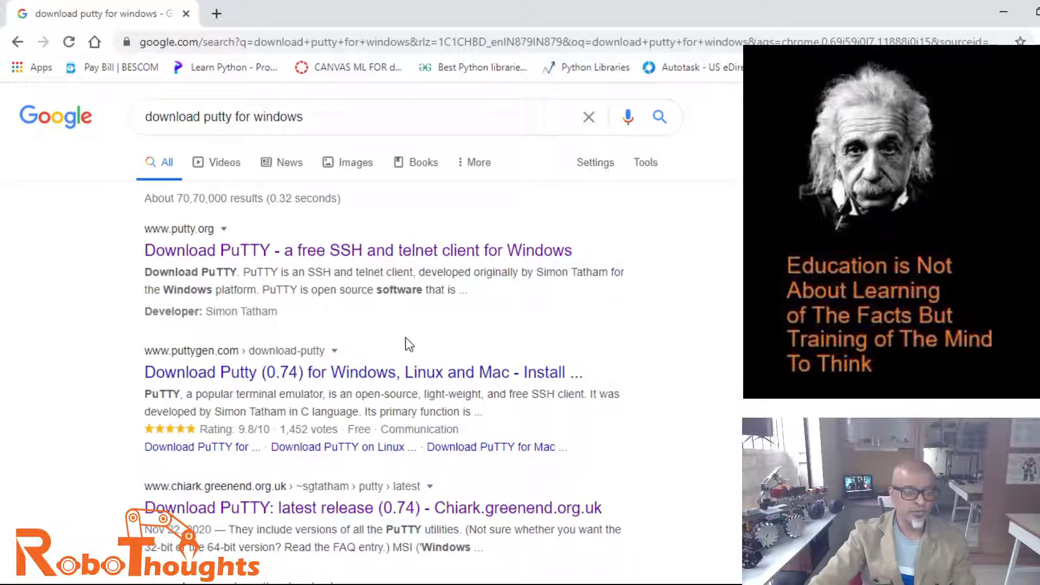
{"action": "mouse_move", "coordinate": [224, 255]}
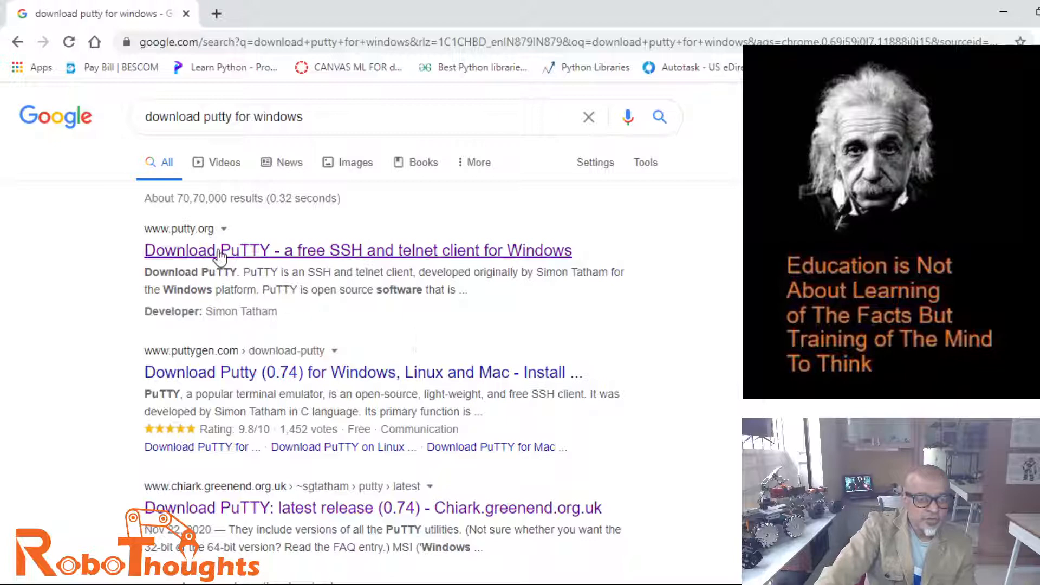
{"action": "mouse_move", "coordinate": [255, 254]}
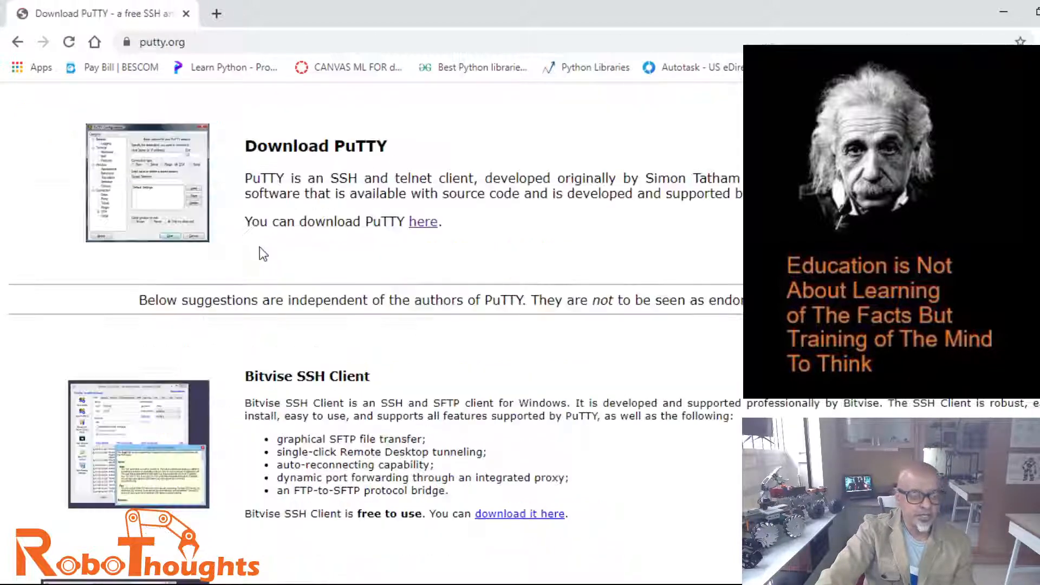
{"action": "mouse_move", "coordinate": [600, 341]}
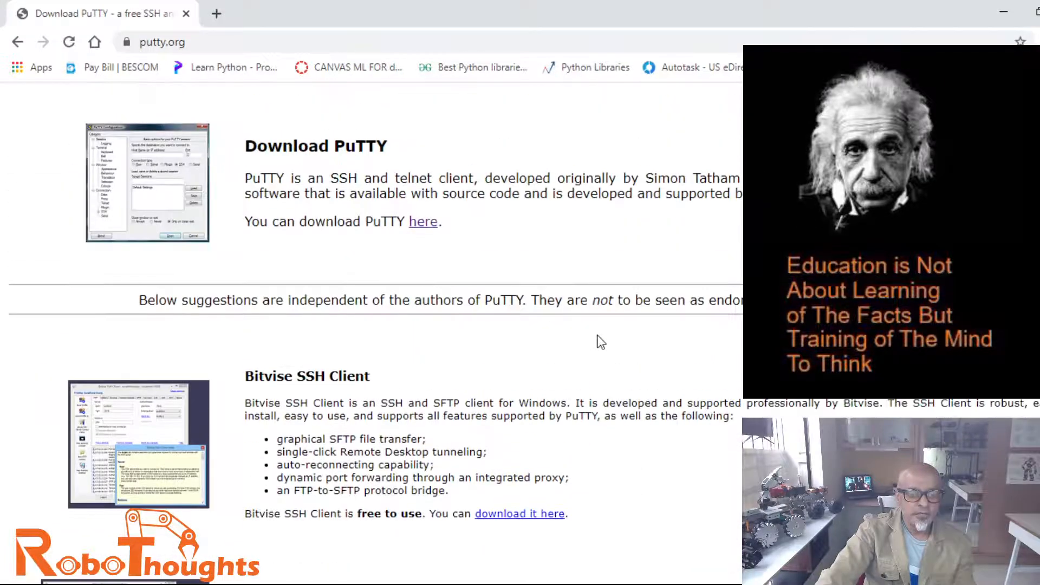
{"action": "mouse_move", "coordinate": [423, 226]}
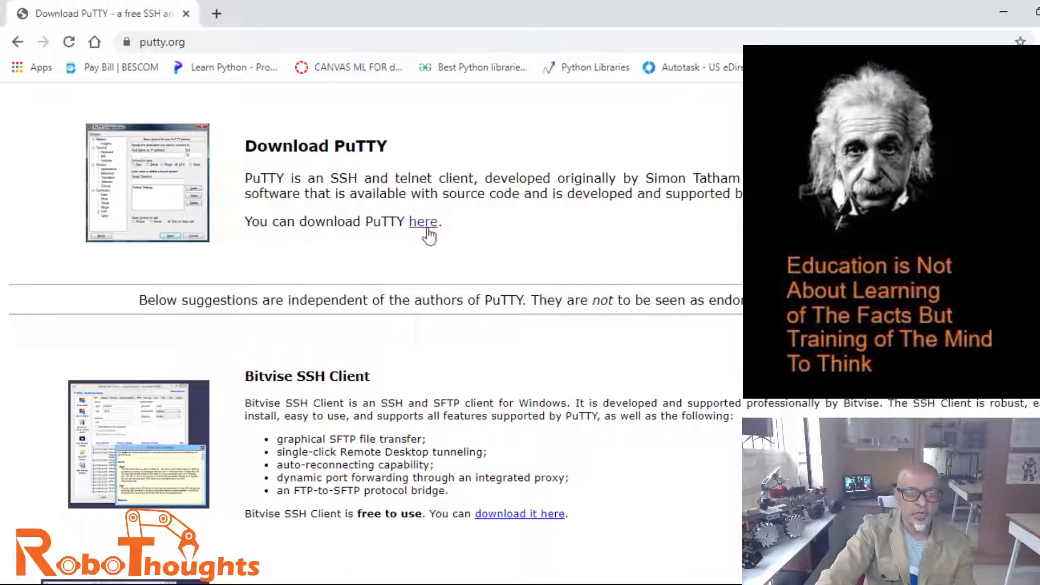
Step: Open the PuTTY 0.74 latest release download page via putty.org
{"action": "left_click", "coordinate": [423, 221]}
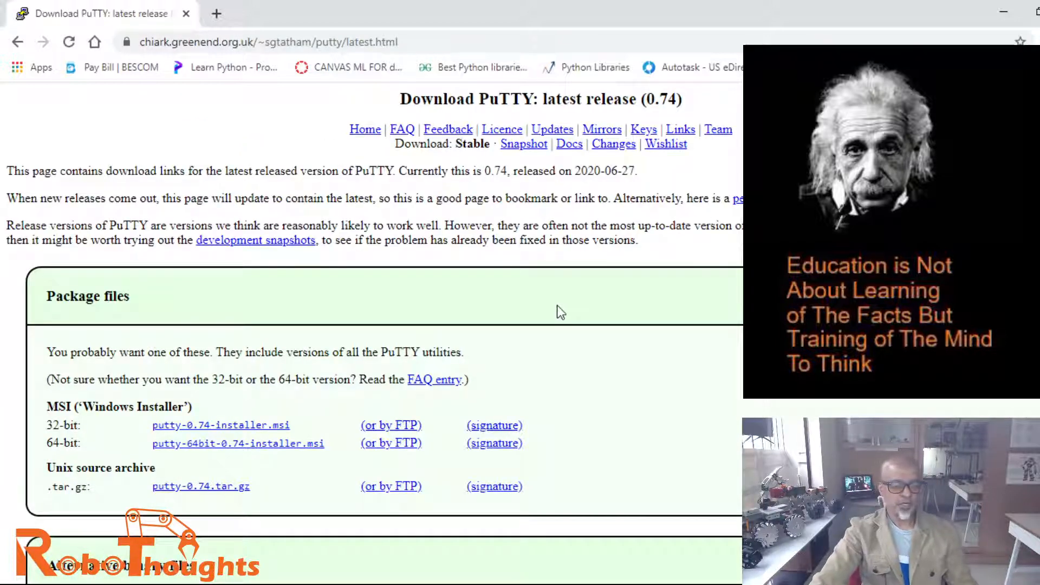
Step: Scroll down to the alternative binaries showing 32-bit and 64-bit putty.exe
{"action": "scroll", "scroll_direction": "down", "scroll_amount": 3}
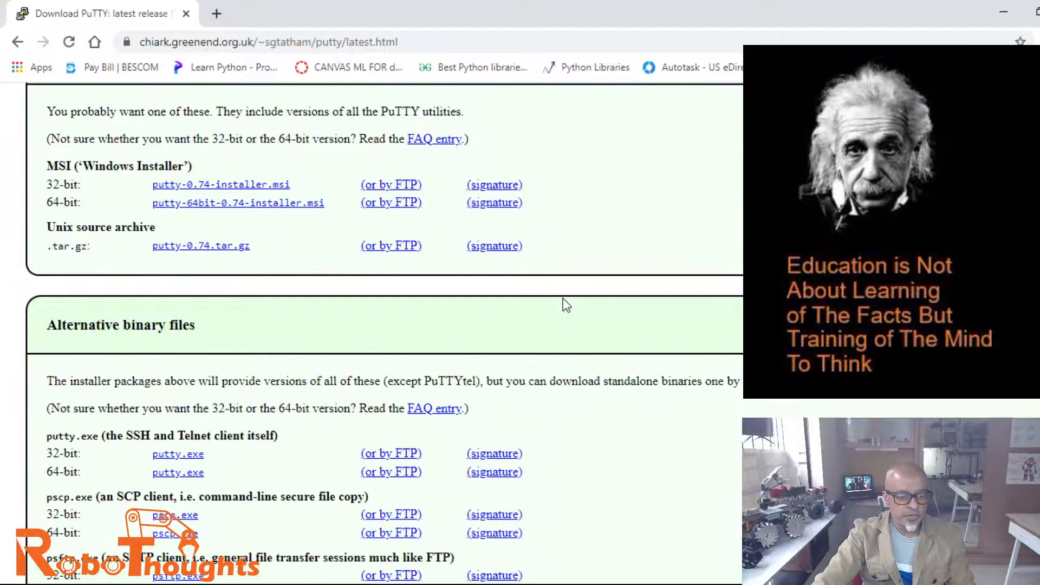
{"action": "scroll", "scroll_direction": "down", "scroll_amount": 3}
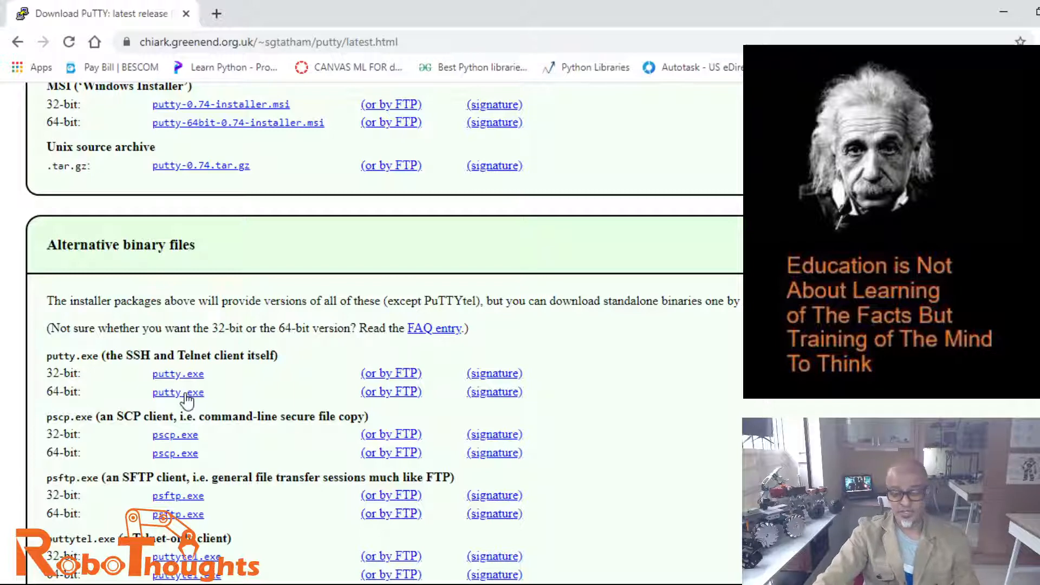
{"action": "mouse_move", "coordinate": [164, 405]}
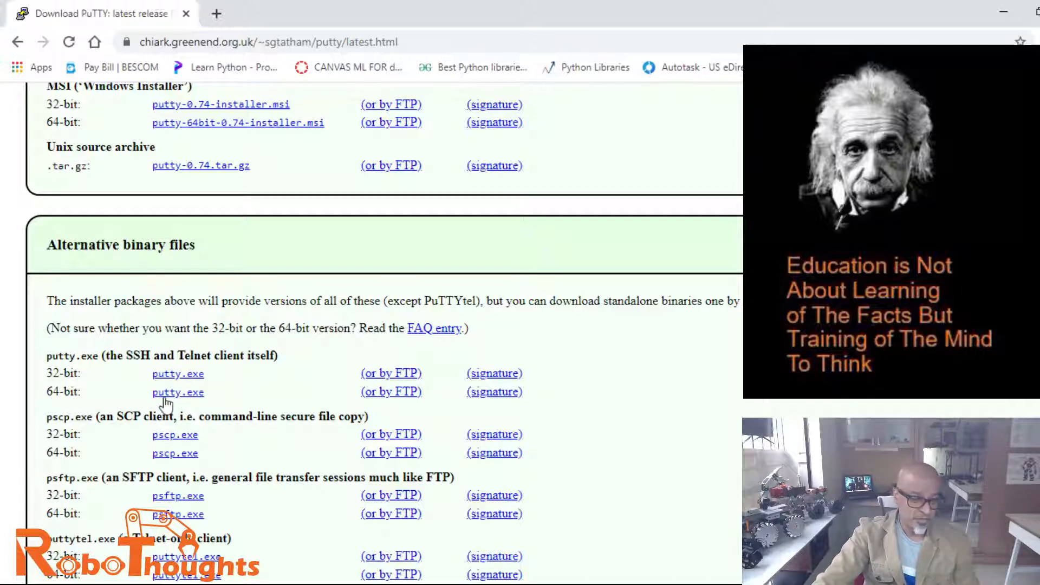
{"action": "mouse_move", "coordinate": [193, 391]}
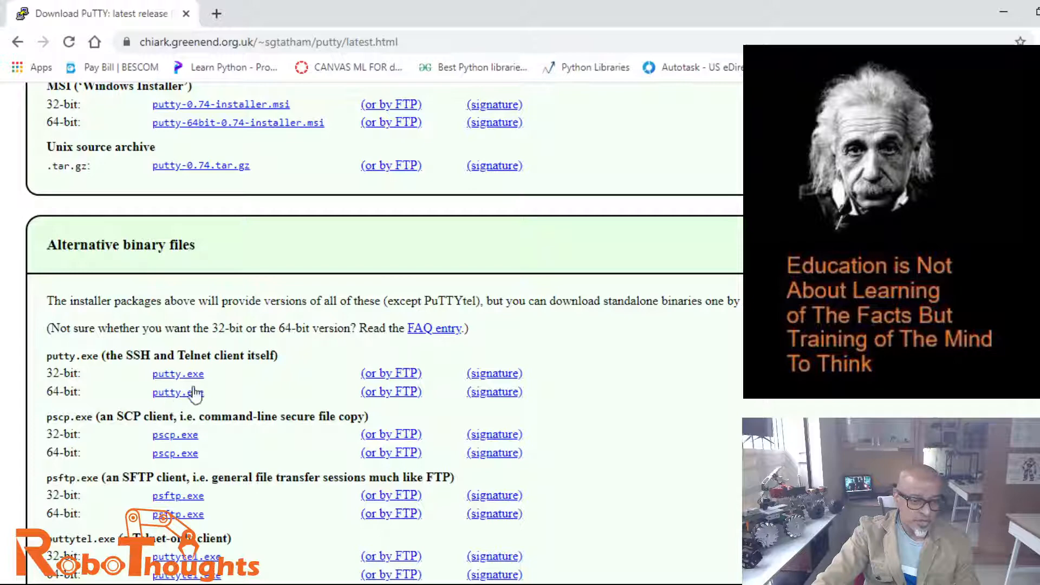
{"action": "mouse_move", "coordinate": [201, 403]}
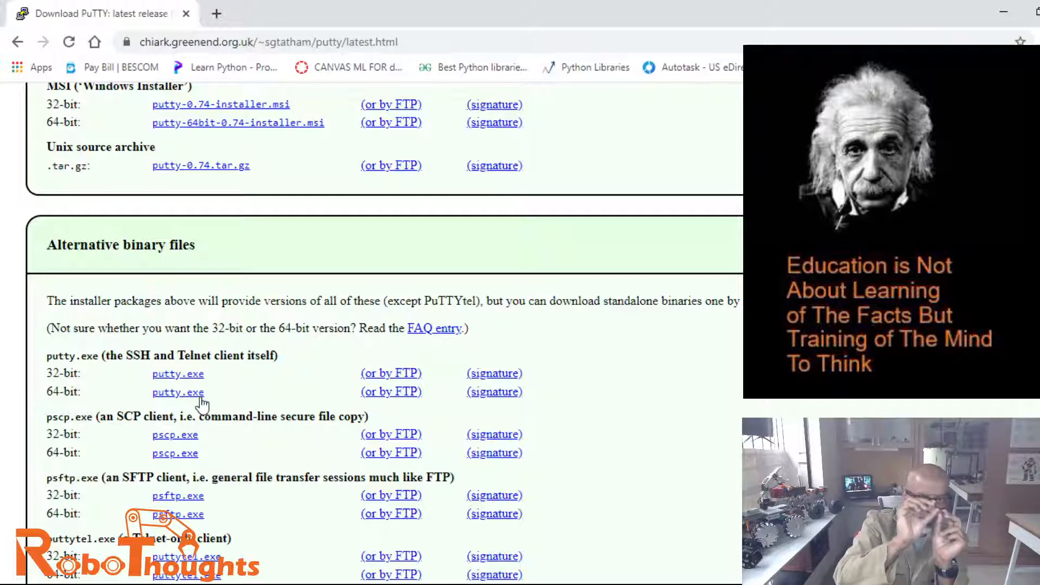
{"action": "mouse_move", "coordinate": [718, 144]}
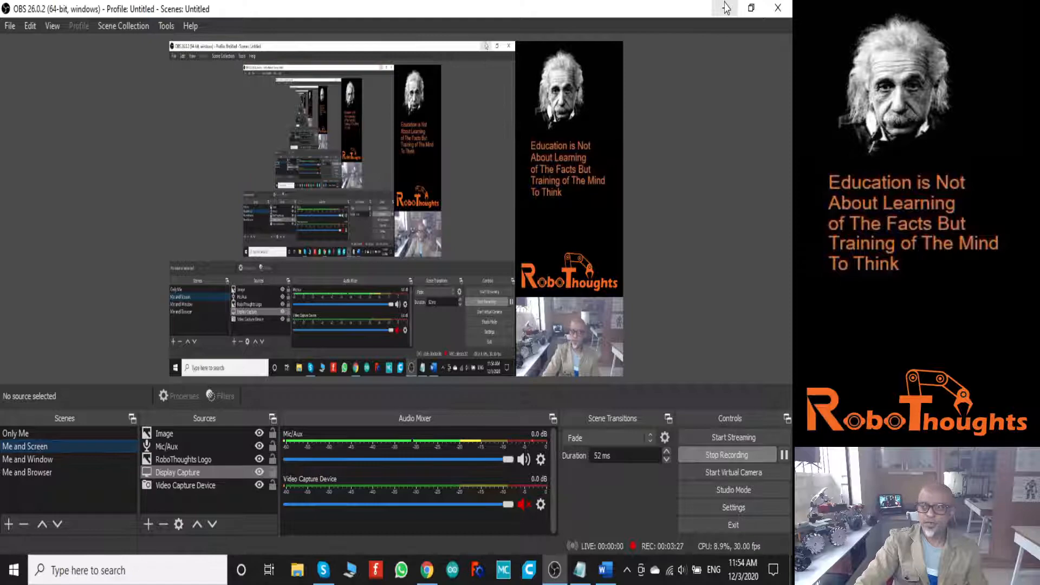
Step: Minimize the open window and launch PuTTY from its desktop shortcut
{"action": "left_click", "coordinate": [724, 8]}
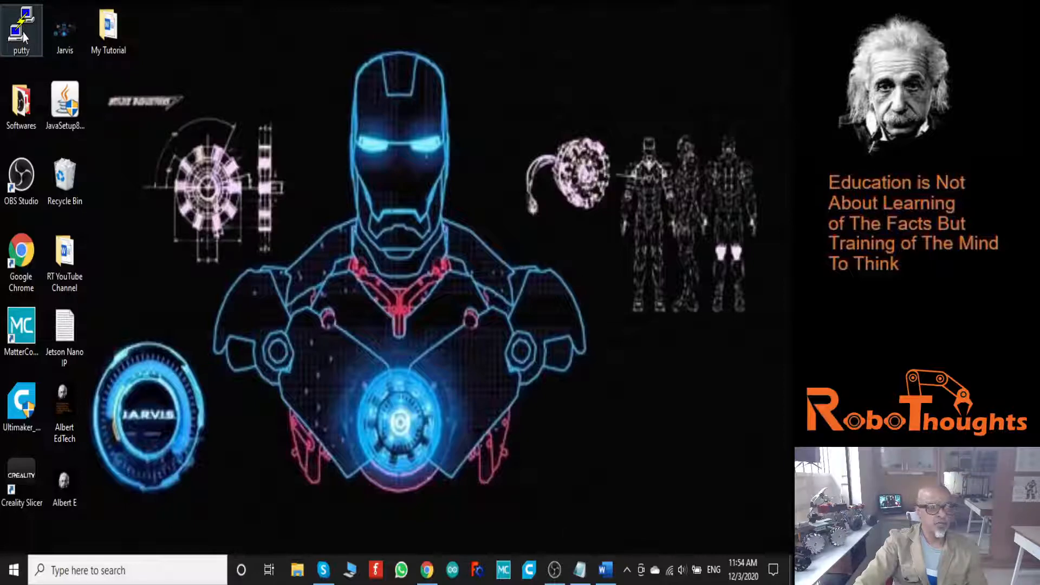
{"action": "double_click", "coordinate": [21, 26]}
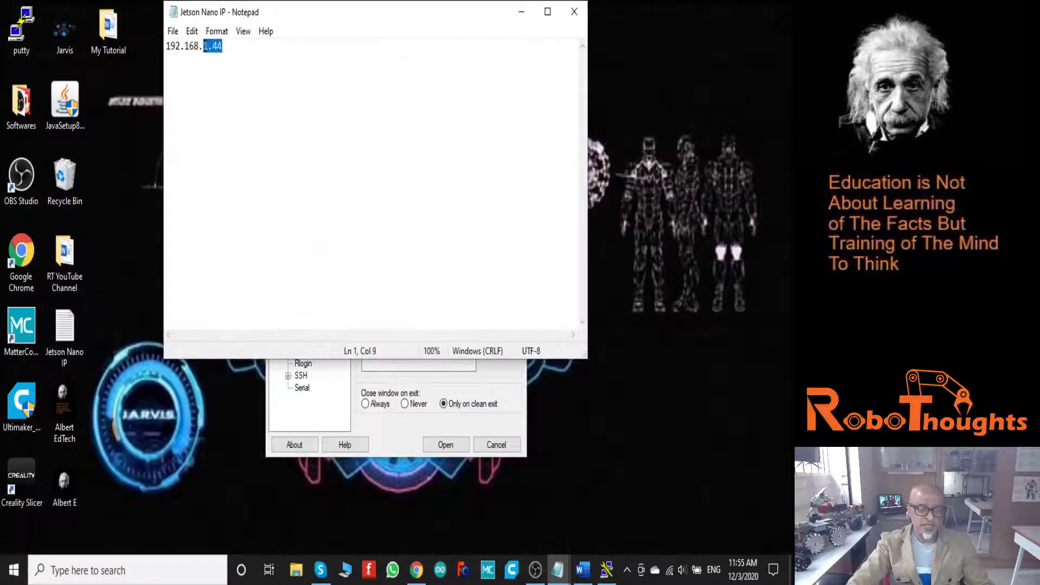
Step: Enter host 192.168.1.44 over SSH port 22 and show Window > Appearance
{"action": "right_click", "coordinate": [199, 46]}
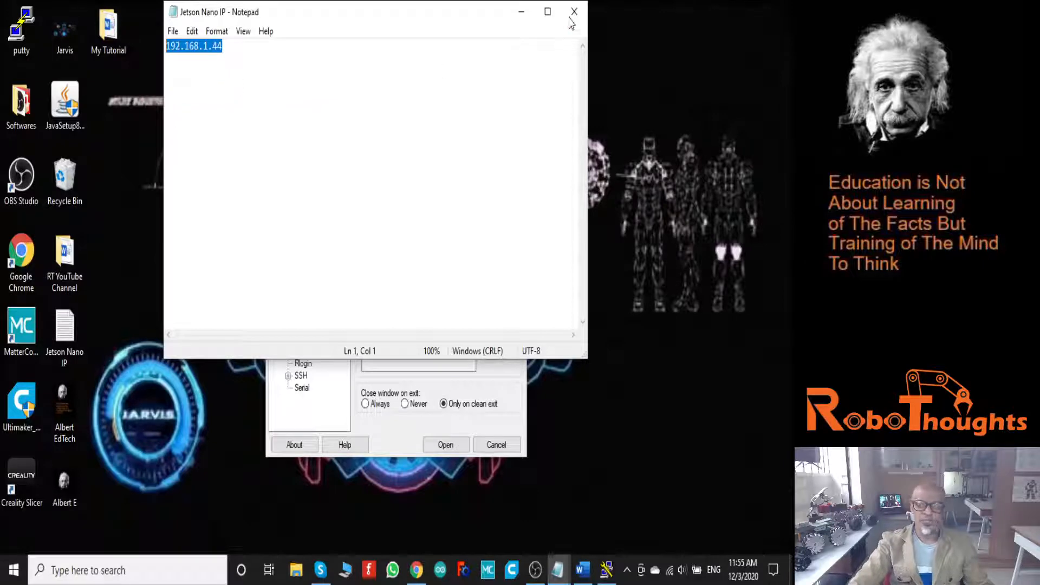
{"action": "left_click", "coordinate": [574, 12]}
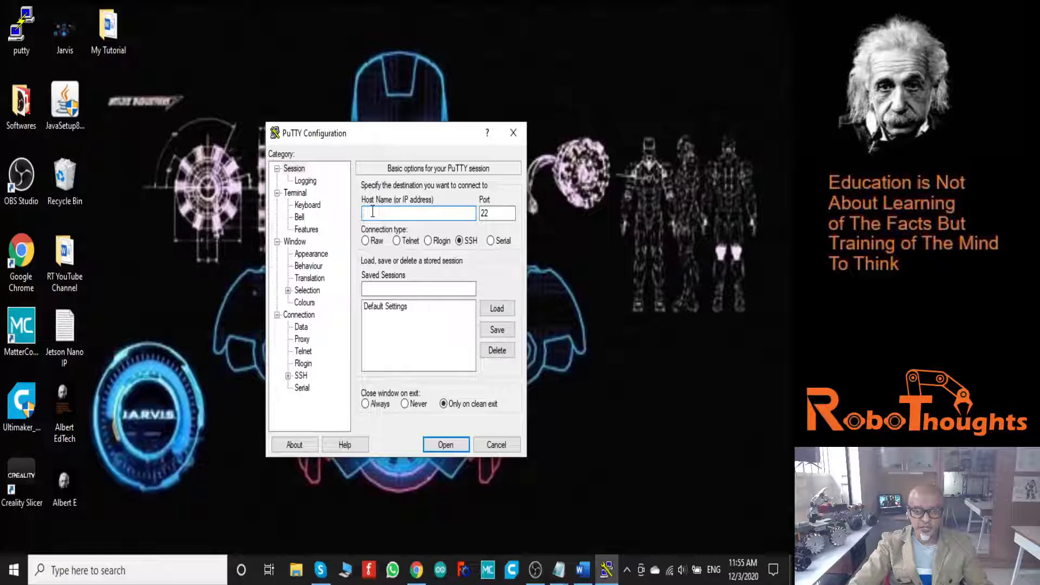
{"action": "type", "text": "192.168.1.44"}
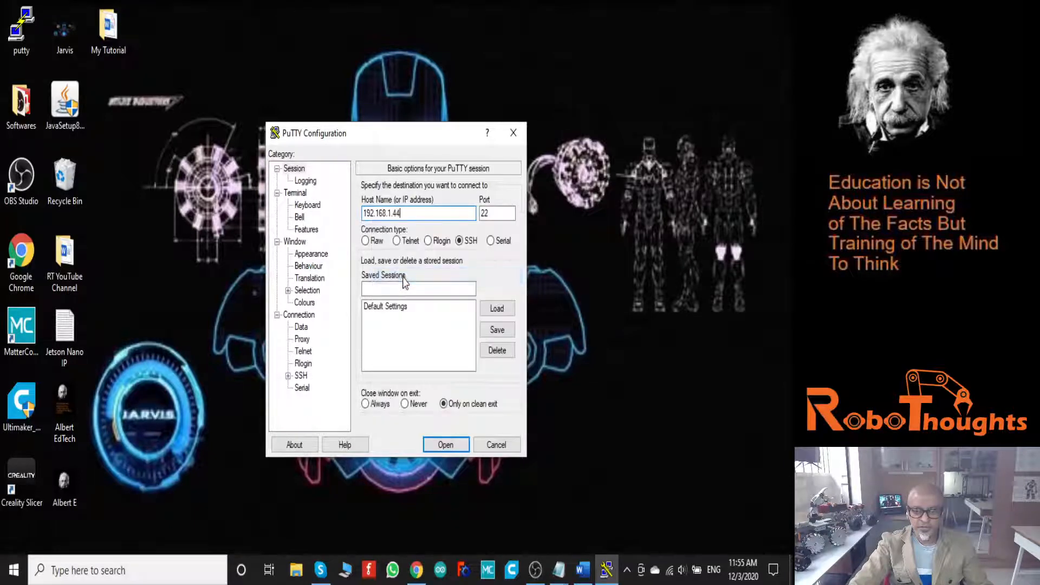
{"action": "mouse_move", "coordinate": [329, 216]}
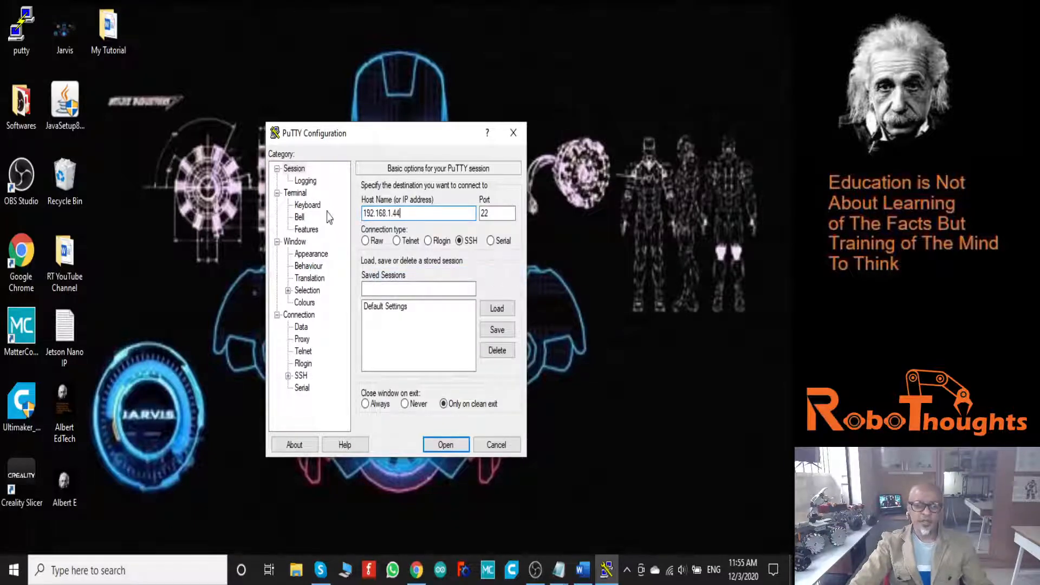
{"action": "left_click", "coordinate": [311, 253]}
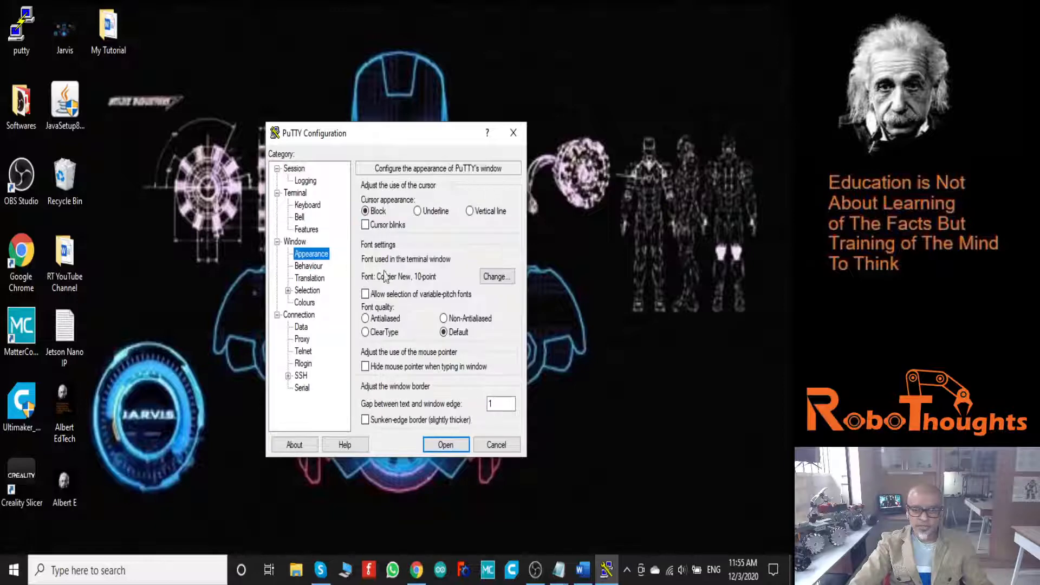
Step: Choose Courier New Bold at size 18 in the font chooser and confirm
{"action": "left_click", "coordinate": [497, 276]}
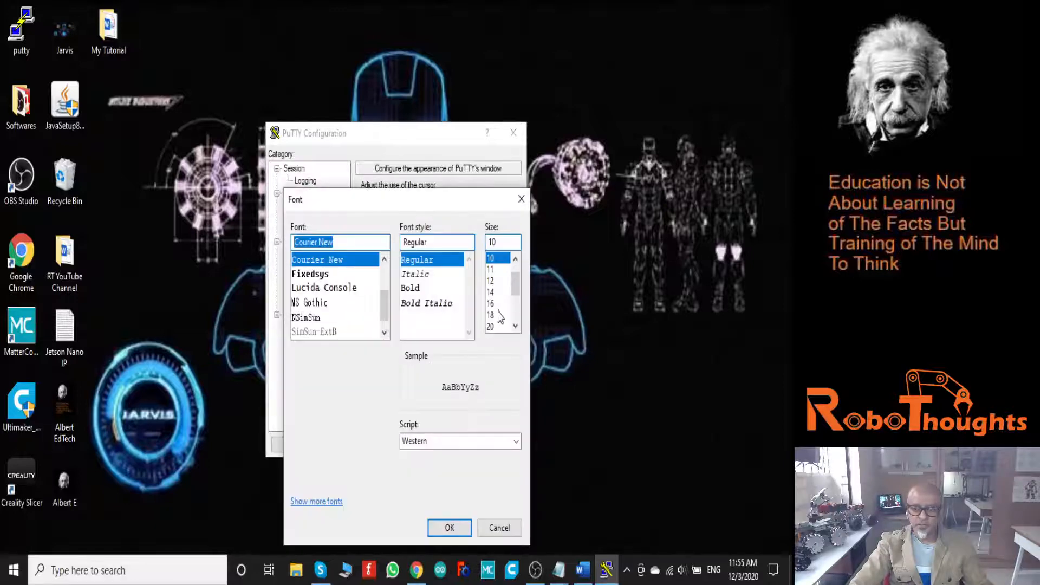
{"action": "left_click", "coordinate": [489, 315]}
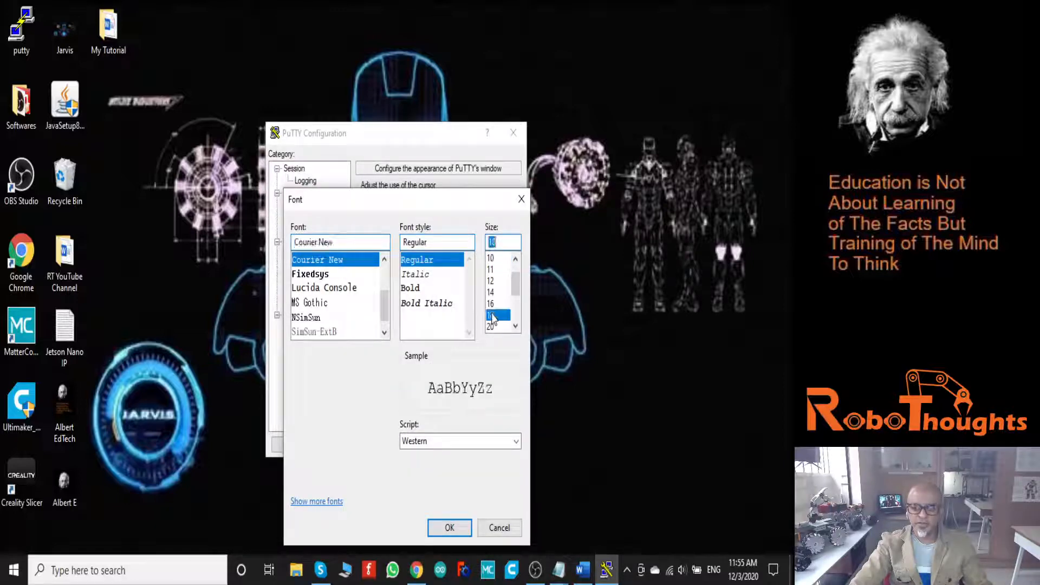
{"action": "left_click", "coordinate": [490, 304]}
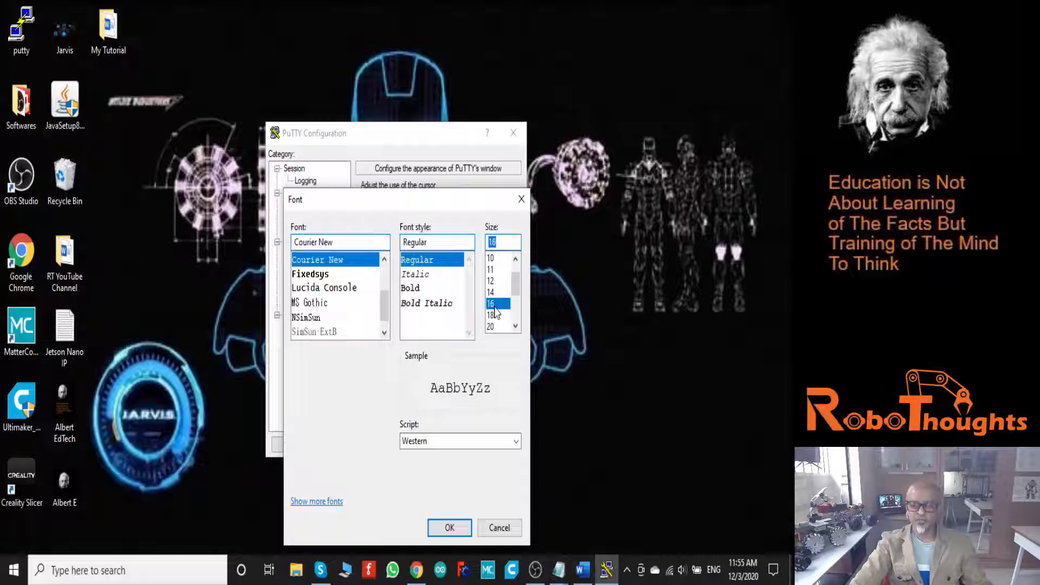
{"action": "left_click", "coordinate": [491, 314]}
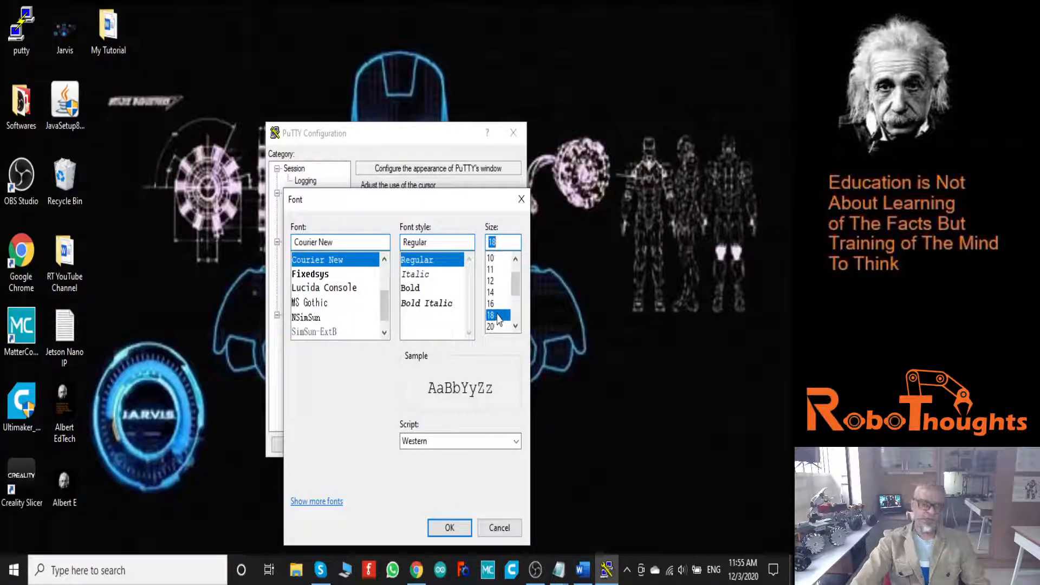
{"action": "left_click", "coordinate": [410, 288]}
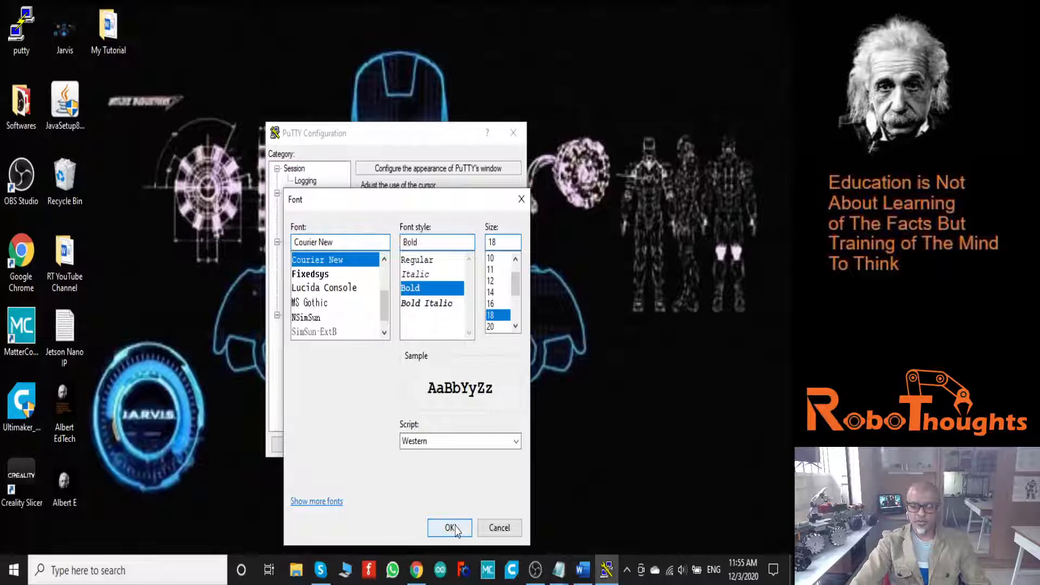
{"action": "left_click", "coordinate": [450, 527]}
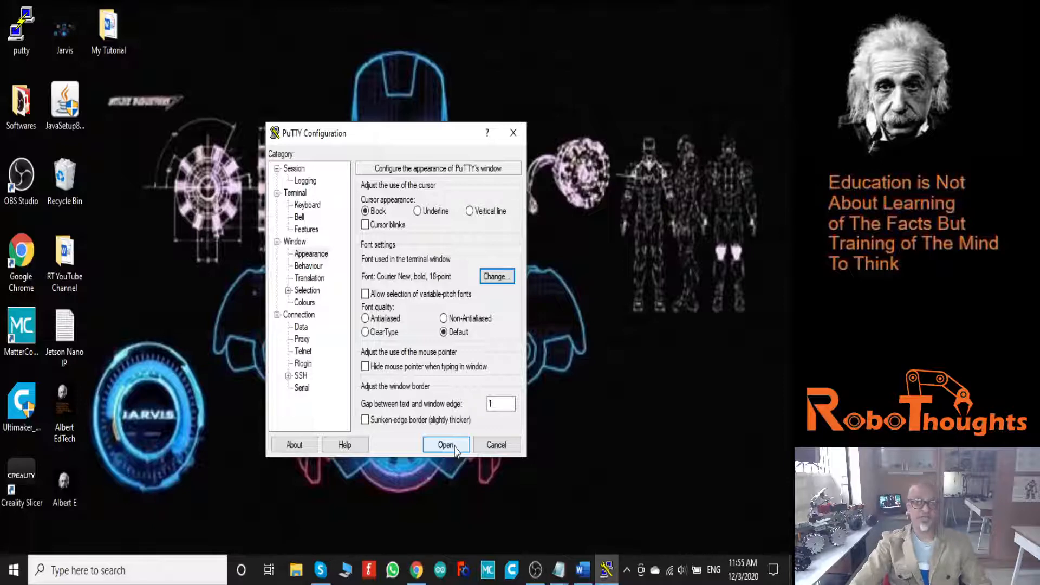
Step: Open the SSH session to 192.168.1.44 and bring the terminal up full-screen
{"action": "left_click", "coordinate": [446, 444]}
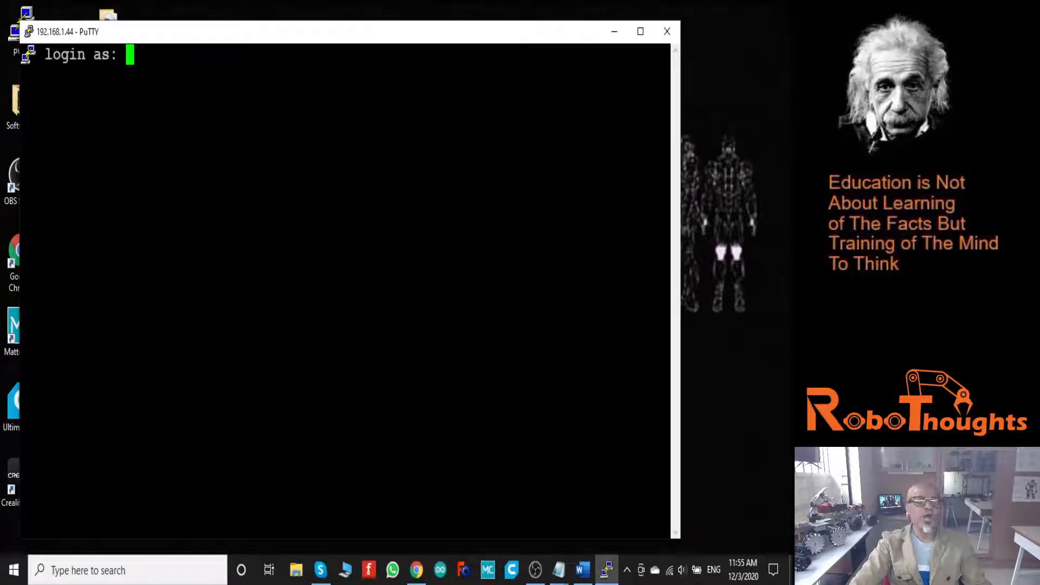
{"action": "mouse_move", "coordinate": [677, 216]}
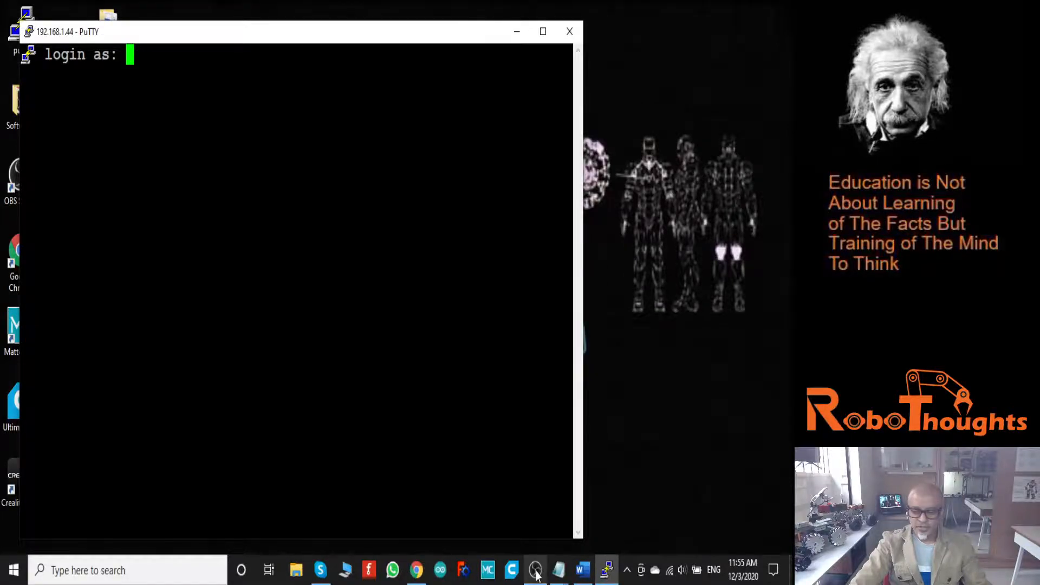
{"action": "left_click", "coordinate": [535, 571]}
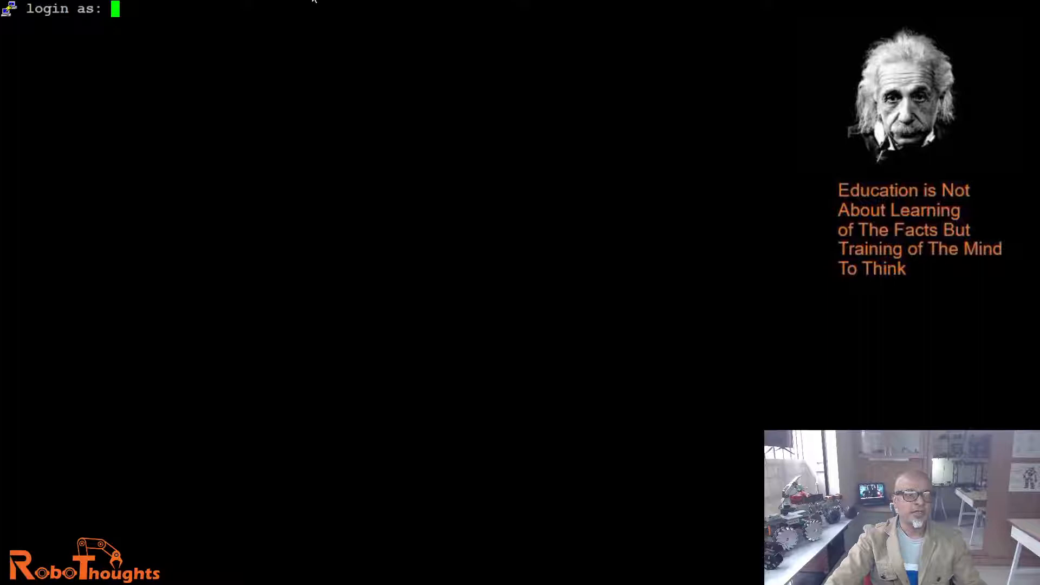
{"action": "mouse_move", "coordinate": [305, 131]}
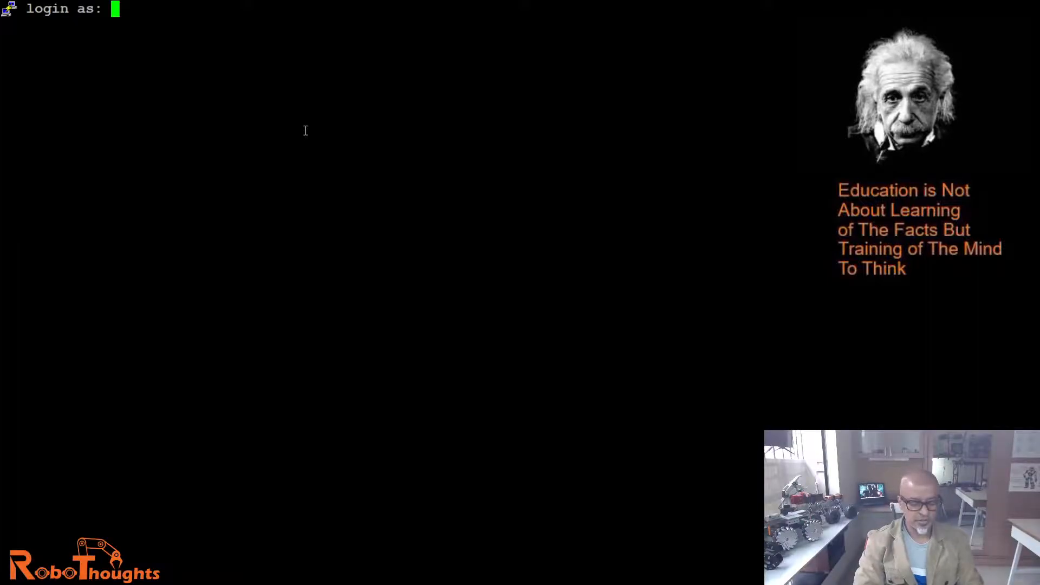
Step: Log in as anbu, then run ipconfig, which reports command not found
{"action": "type", "text": "anbu"}
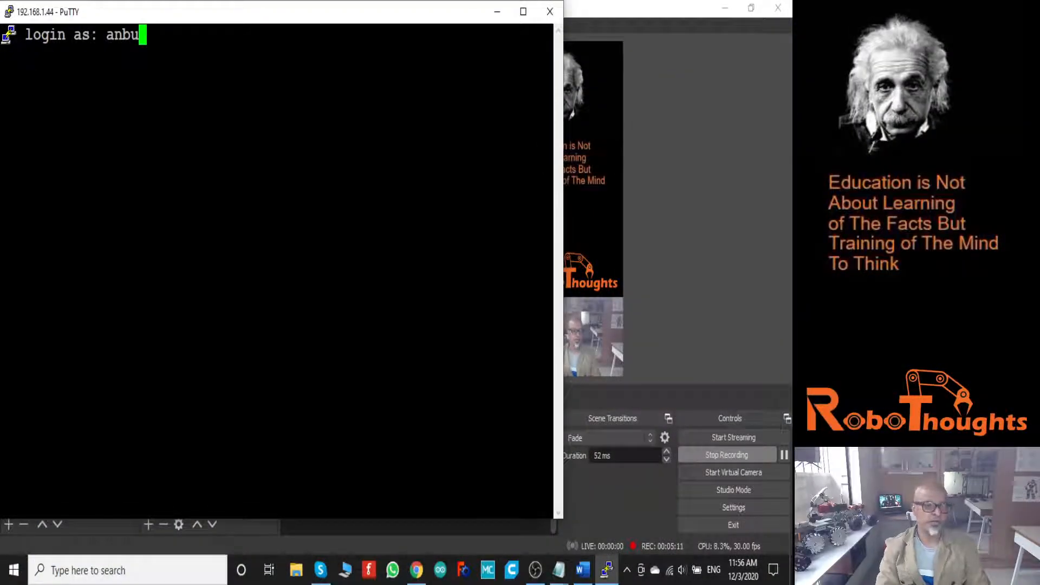
{"action": "key", "text": "Return"}
{"action": "type", "text": "ipconfi"}
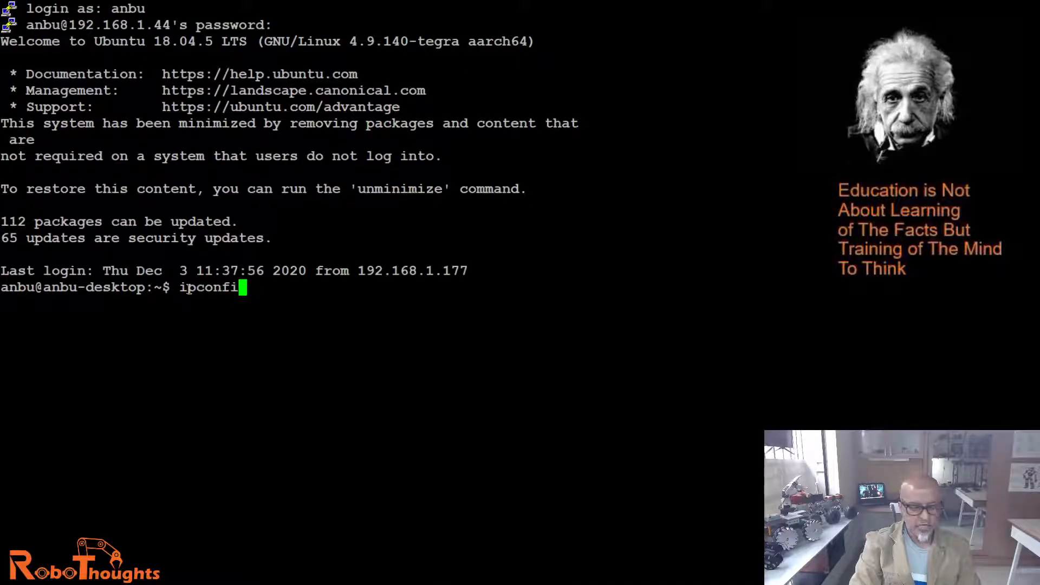
{"action": "key", "text": "Return"}
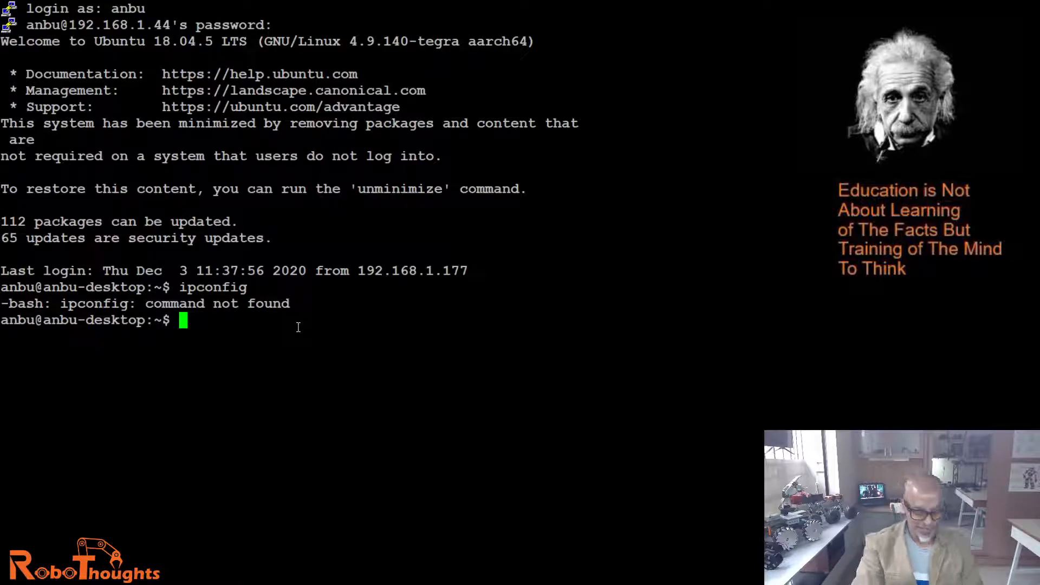
Step: Run ifconfig and highlight wlan0, whose inet address is 192.168.1.44
{"action": "type", "text": "ifconfi"}
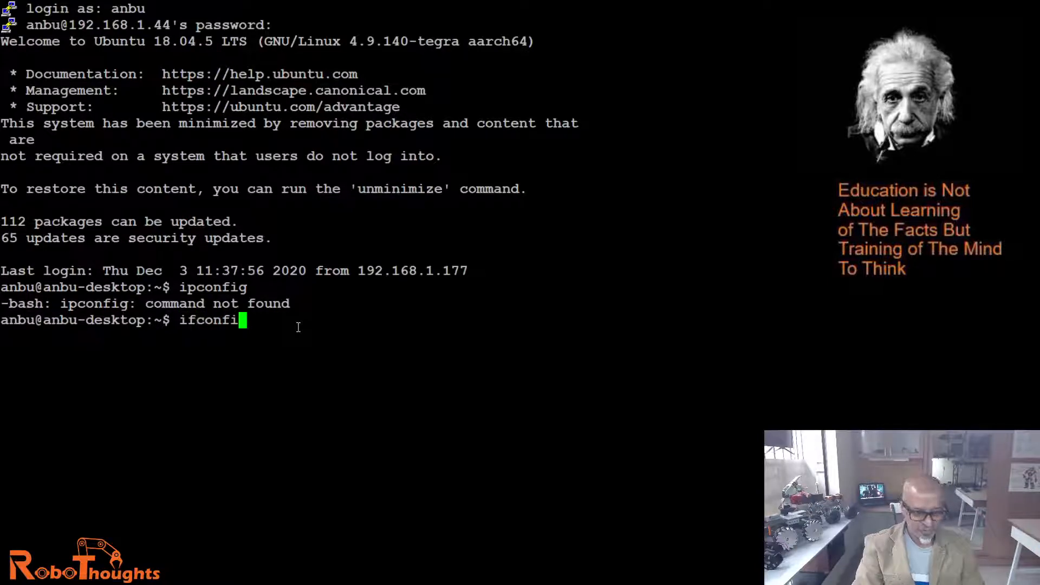
{"action": "key", "text": "Return"}
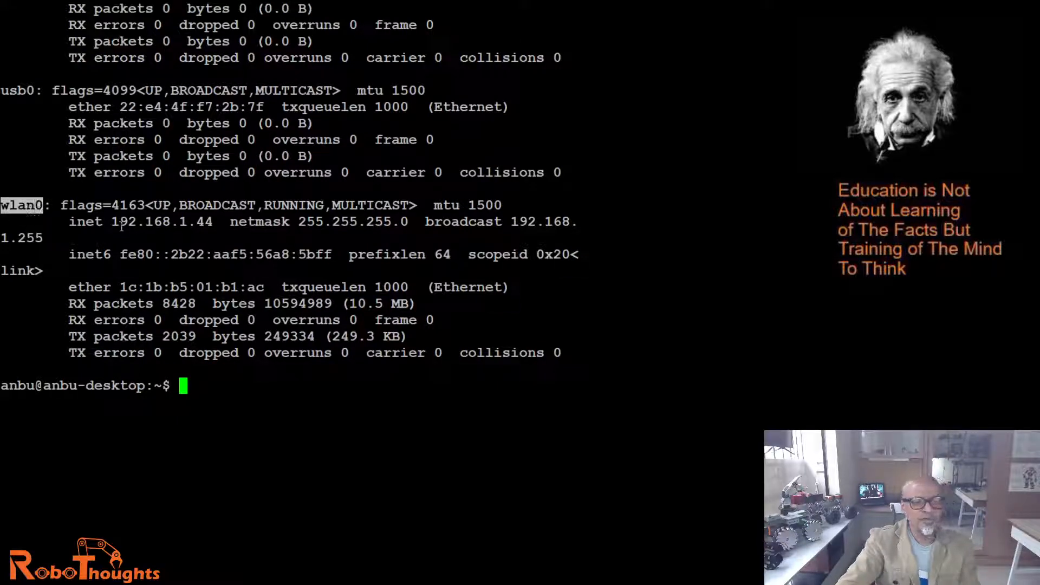
{"action": "double_click", "coordinate": [162, 222]}
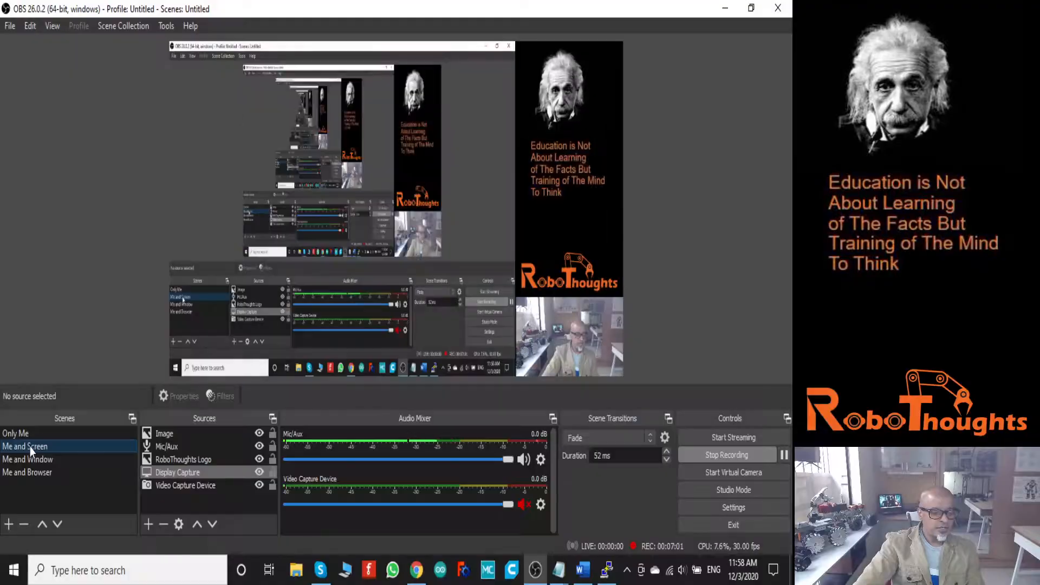
{"action": "left_click", "coordinate": [605, 570]}
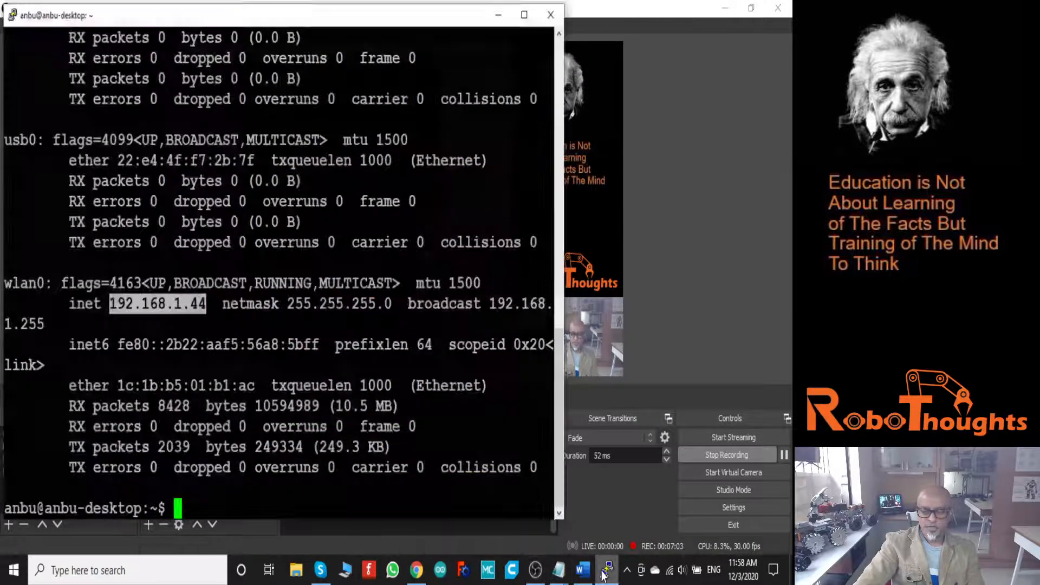